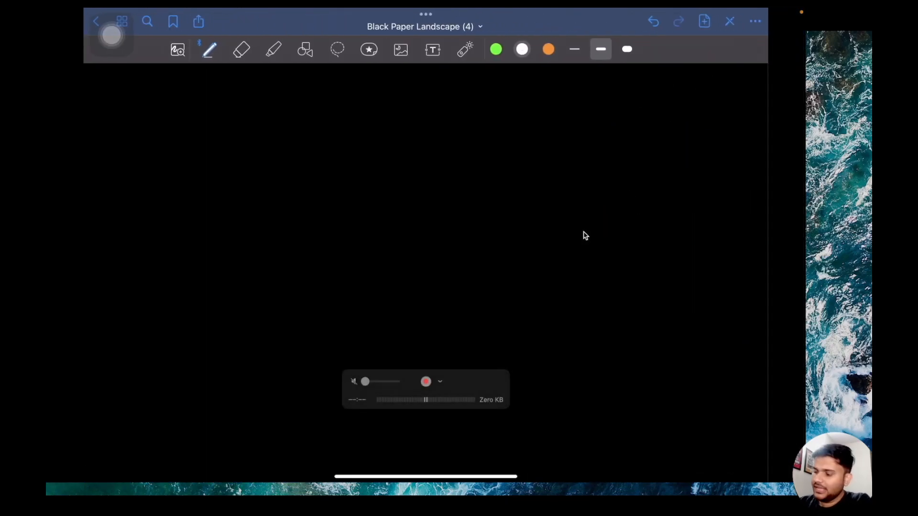
Handwrite the first arrowed list items, CPU and SSD / HDD, near the page's top left
left_click(521, 49)
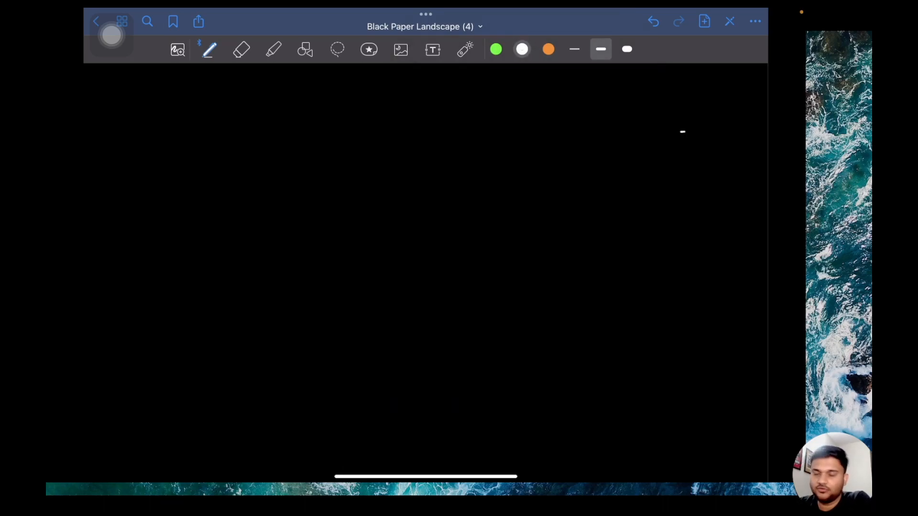
left_click(241, 48)
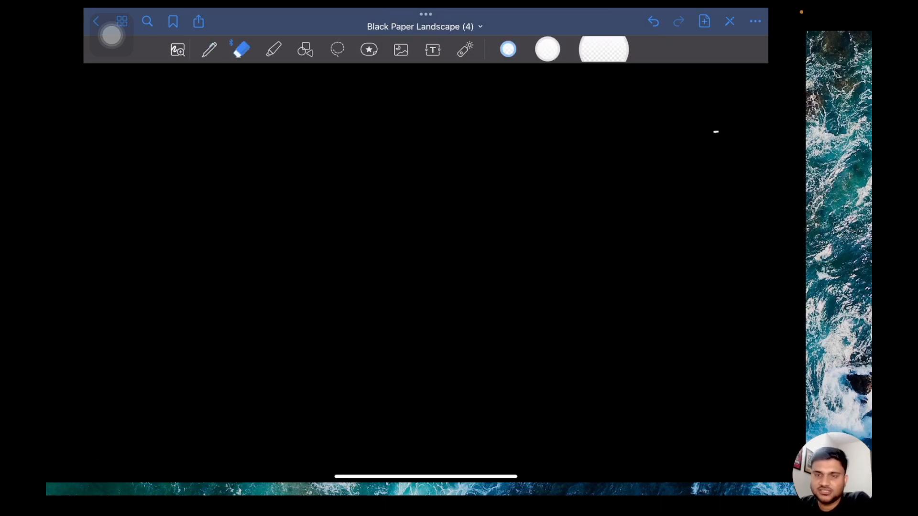
left_click(209, 49)
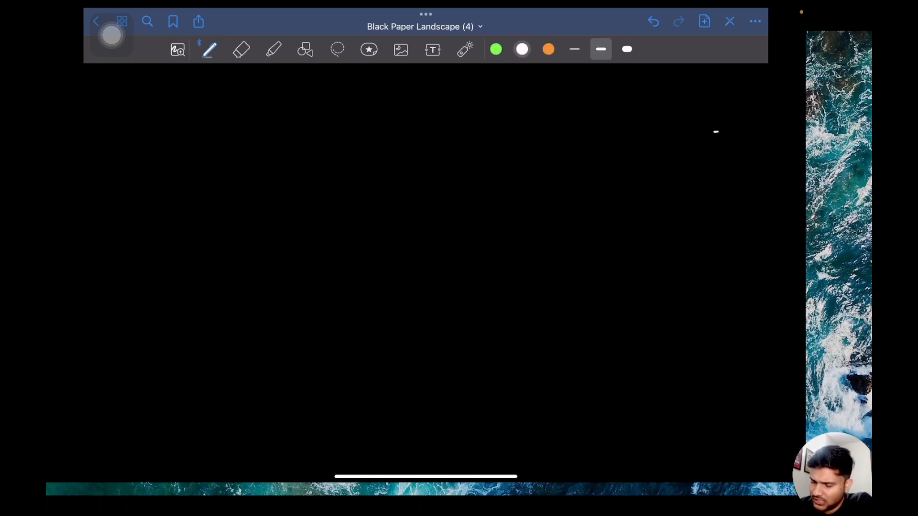
left_click_drag(170, 113, 215, 113)
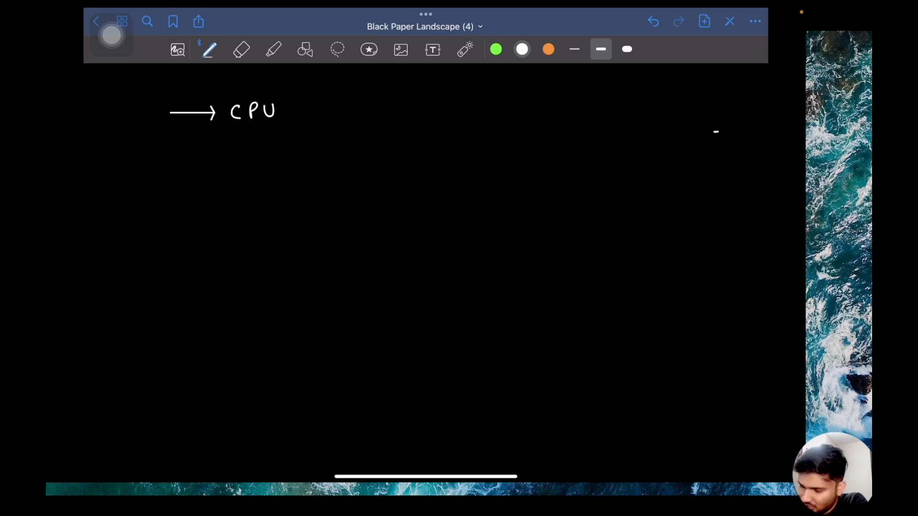
left_click(304, 49)
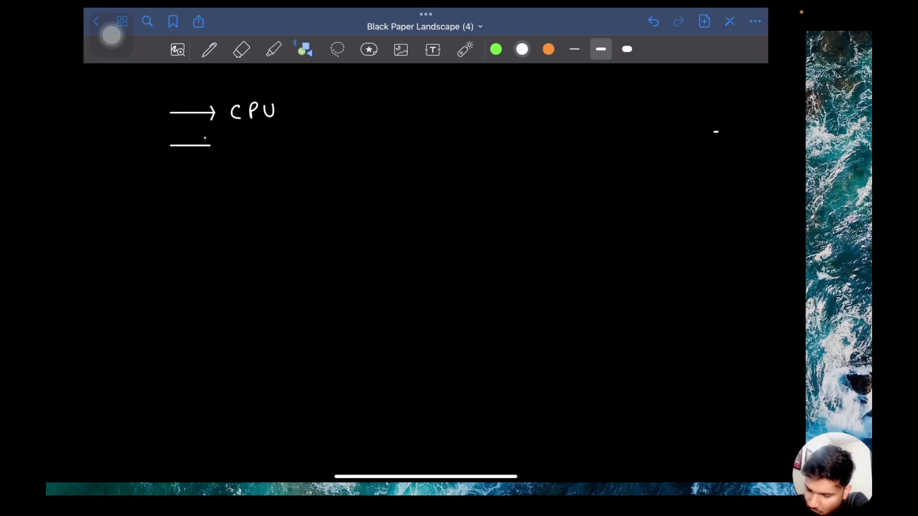
left_click(209, 48)
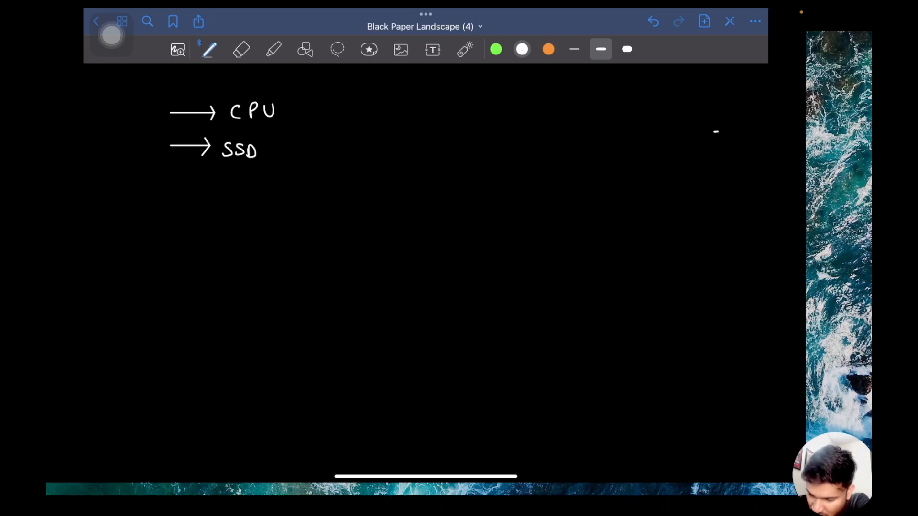
type("/HDD")
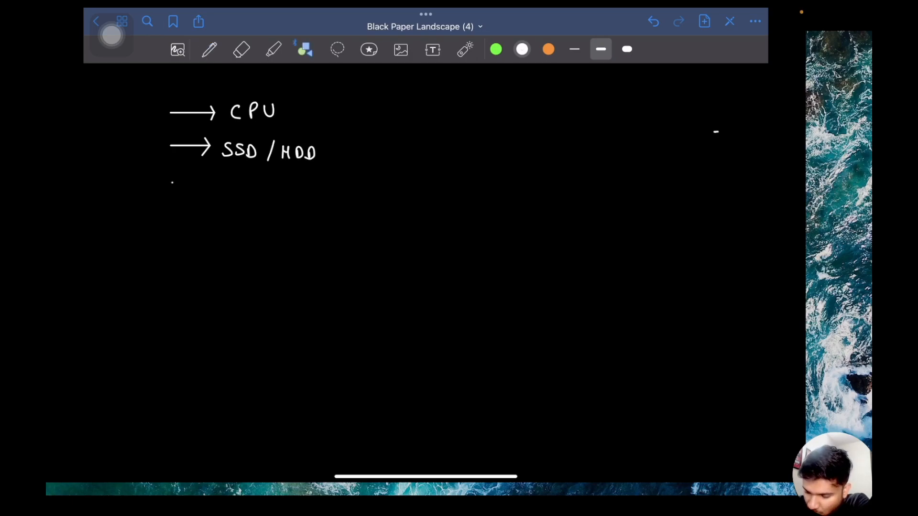
Add arrowed RAM and GPU entries, then continue a dotted vertical line below the list
left_click_drag(171, 182, 204, 182)
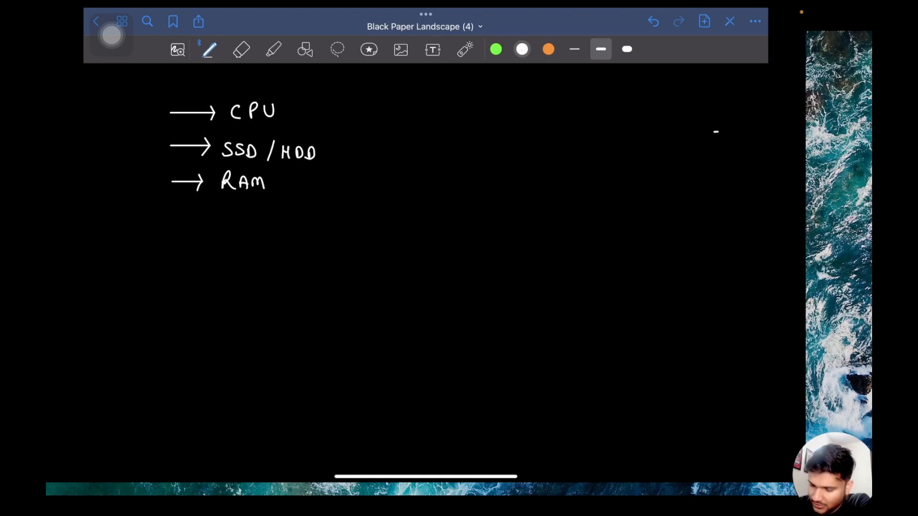
left_click(304, 48)
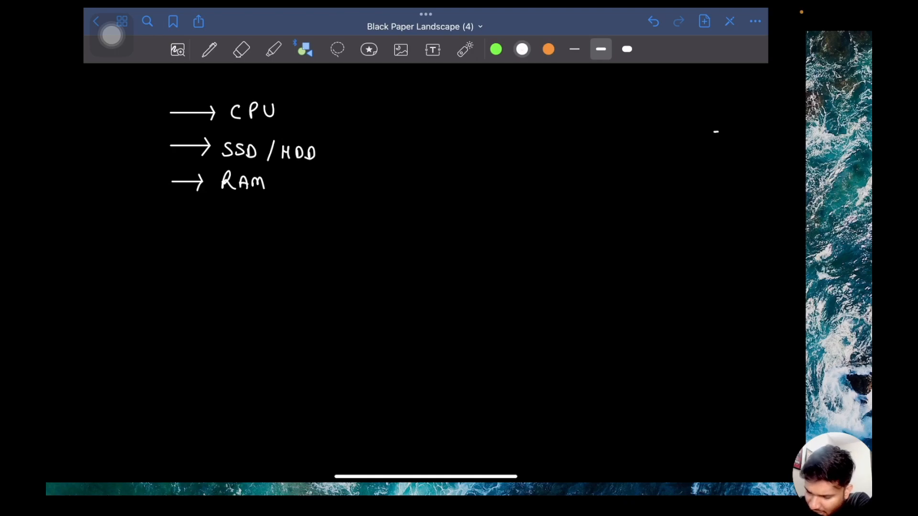
left_click_drag(170, 220, 204, 219)
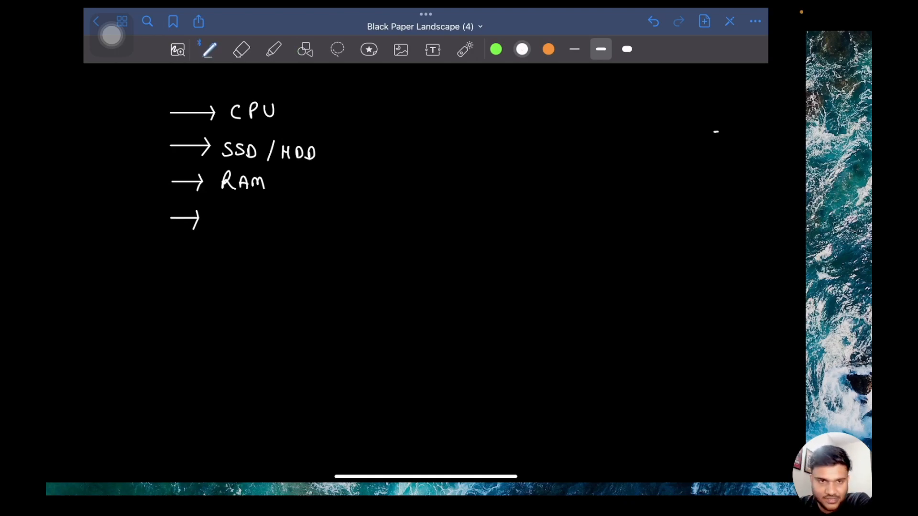
type("G")
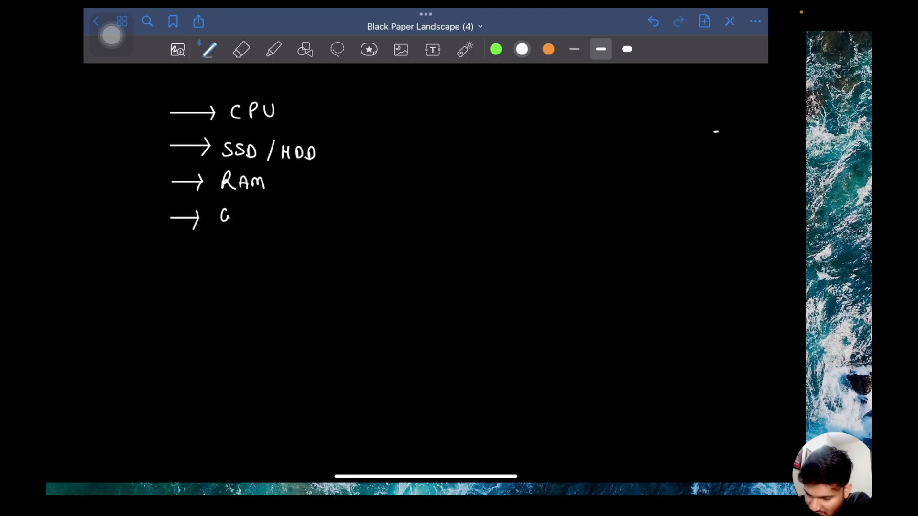
type("GPU")
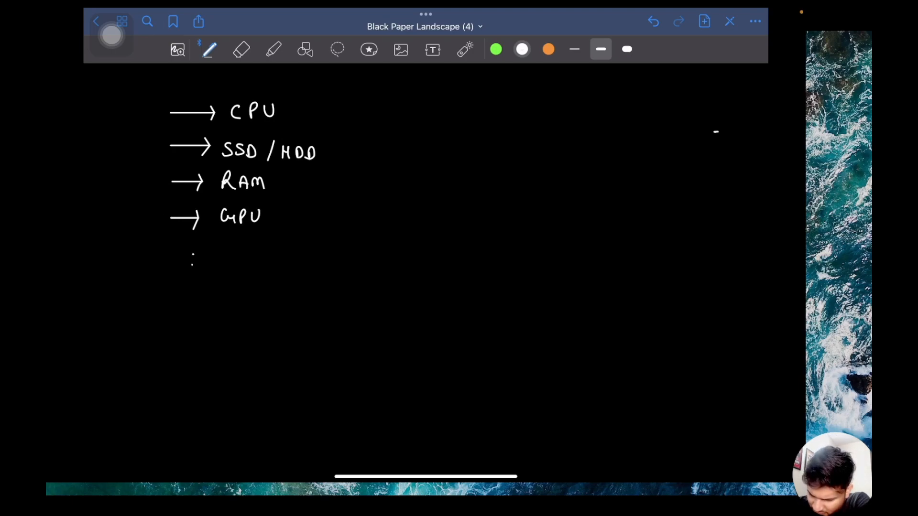
left_click_drag(193, 257, 193, 301)
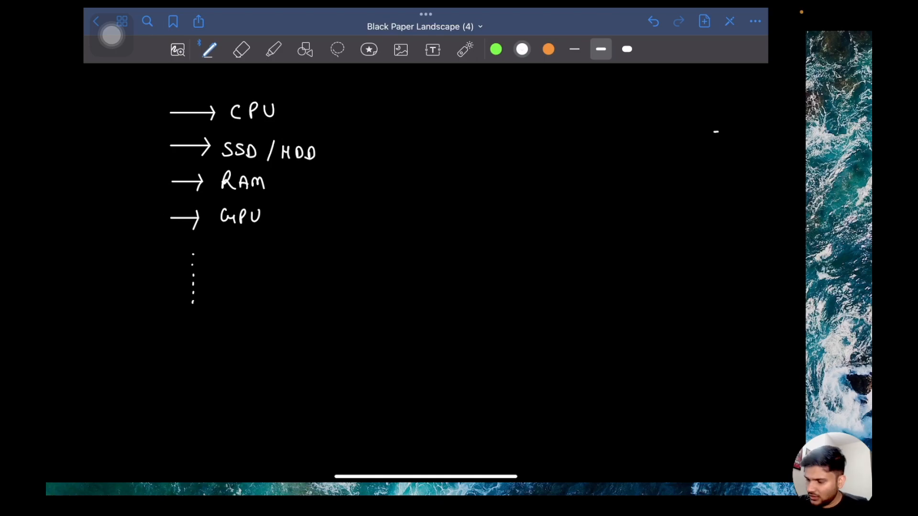
left_click_drag(193, 240, 199, 328)
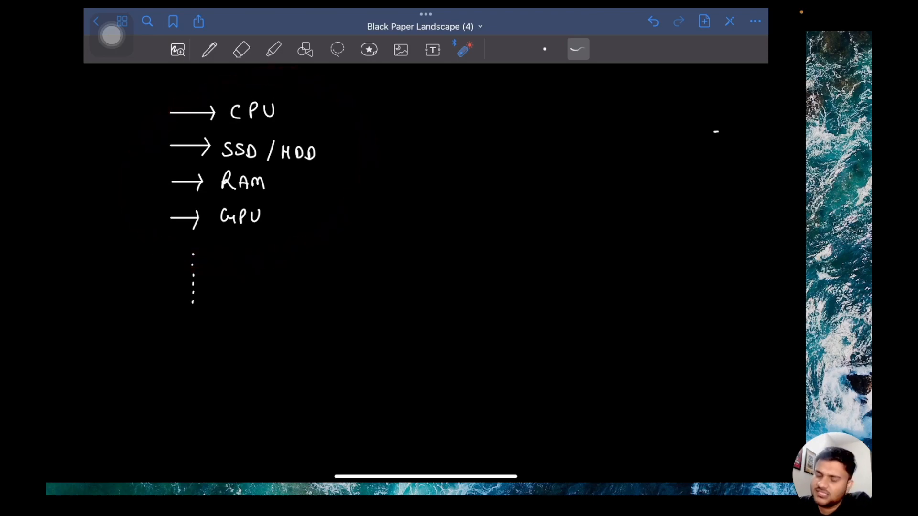
Draw a green brace right of the list and green ticks beside CPU and RAM
left_click(210, 49)
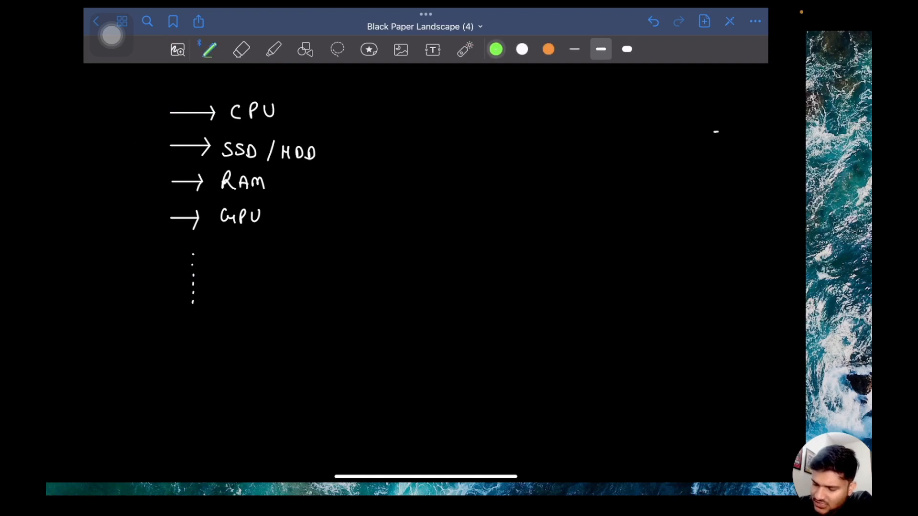
left_click_drag(351, 108, 351, 232)
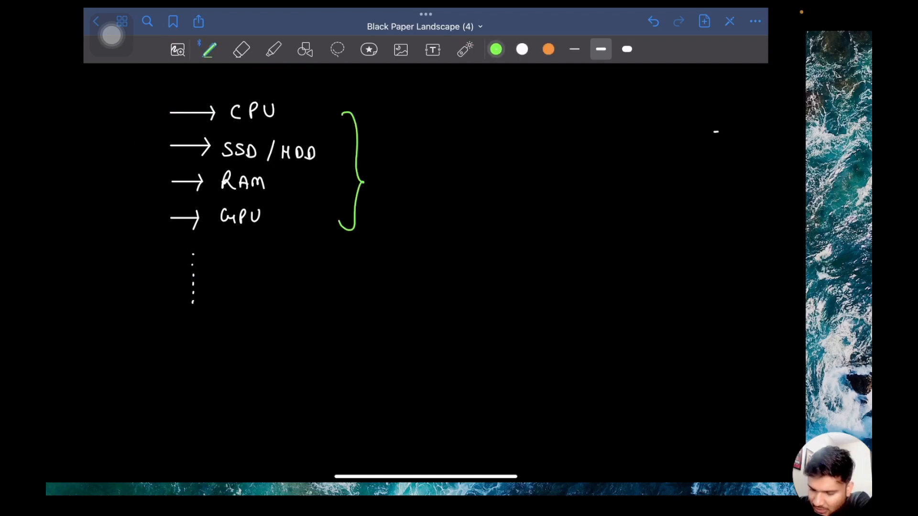
left_click_drag(301, 116, 316, 105)
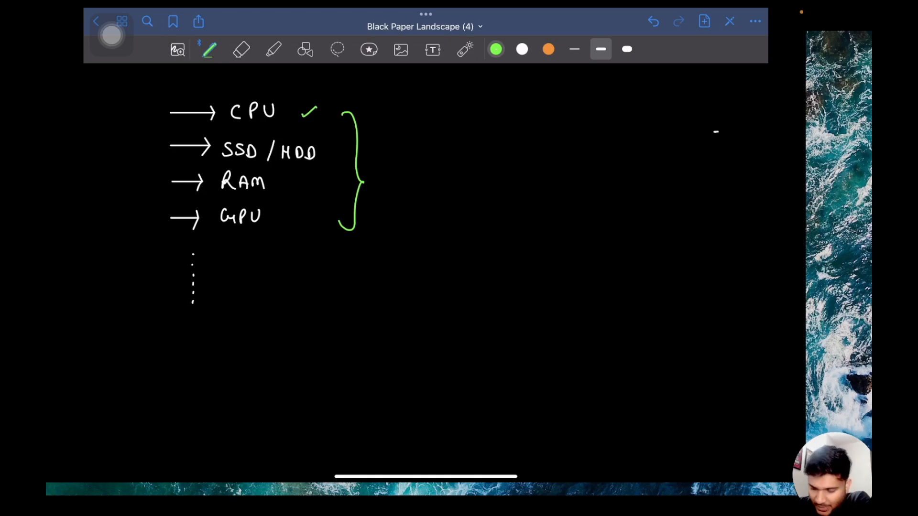
left_click_drag(296, 185, 309, 176)
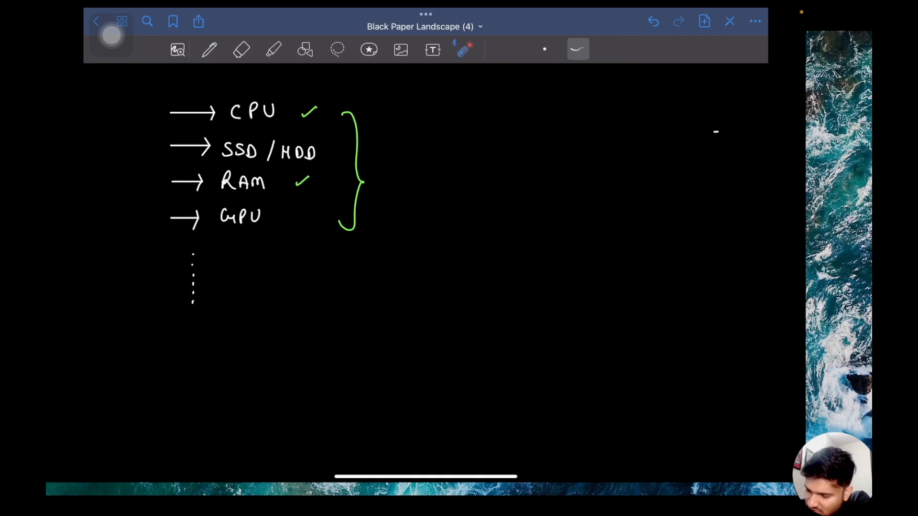
left_click_drag(211, 166, 278, 202)
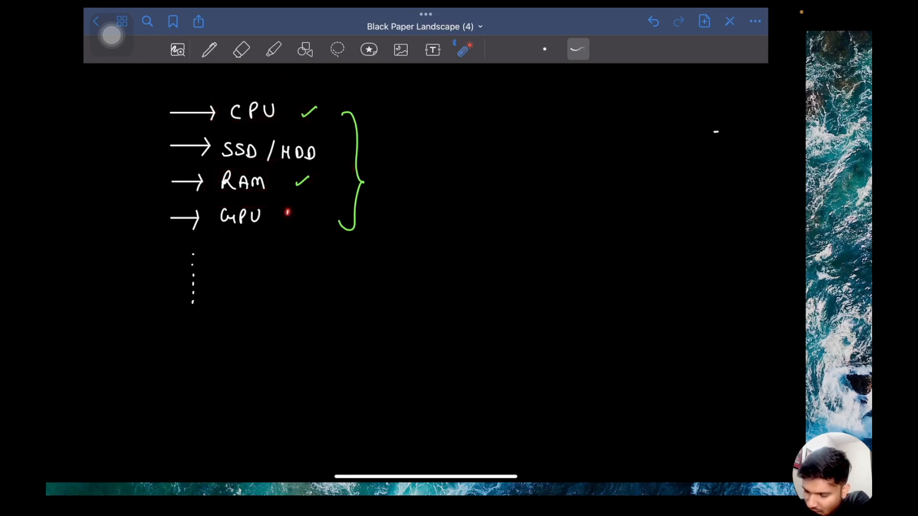
Circle RAM with the laser pointer, then handwrite Smooth in white beside the brace
left_click_drag(199, 210, 275, 257)
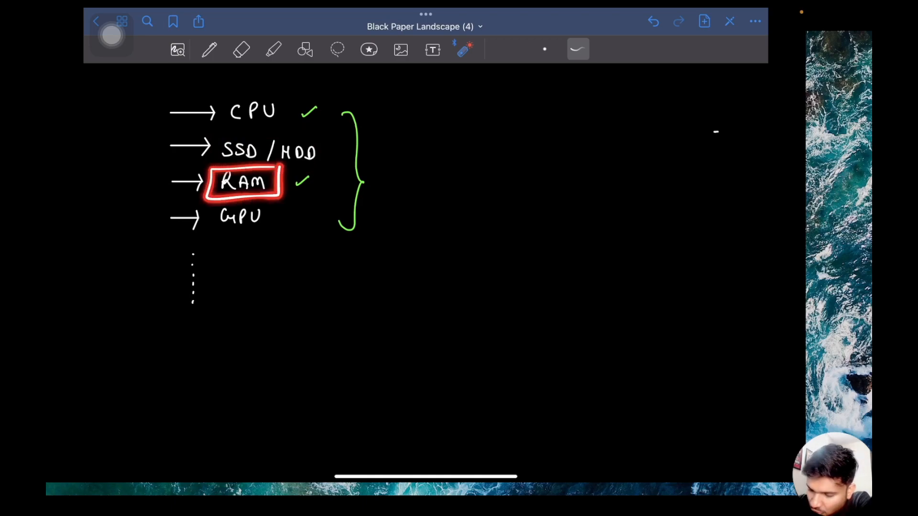
left_click(654, 22)
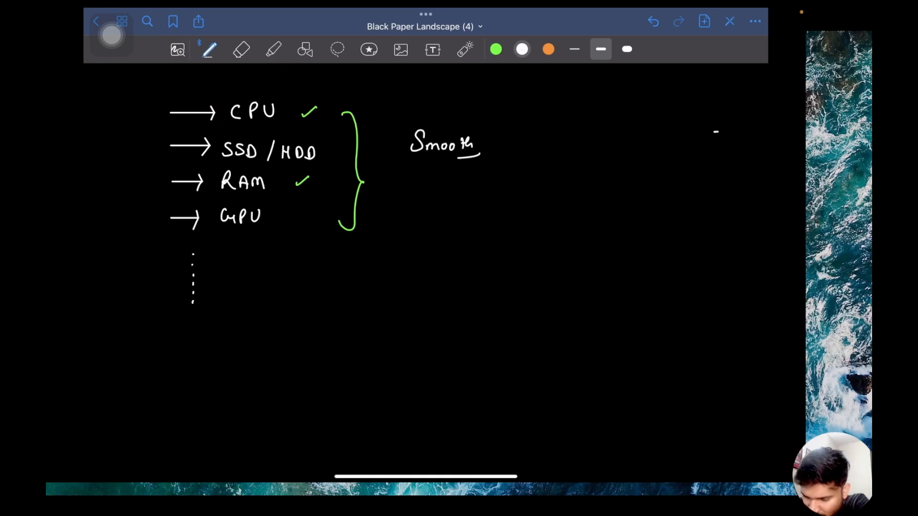
left_click_drag(404, 123, 486, 167)
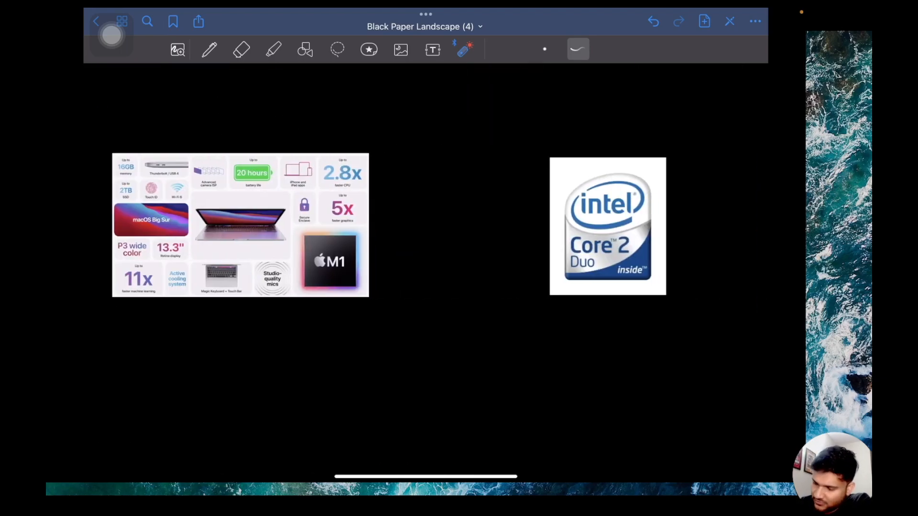
Underline User 2 in orange and draw a white boxed 'algo' note between the two images
left_click(209, 49)
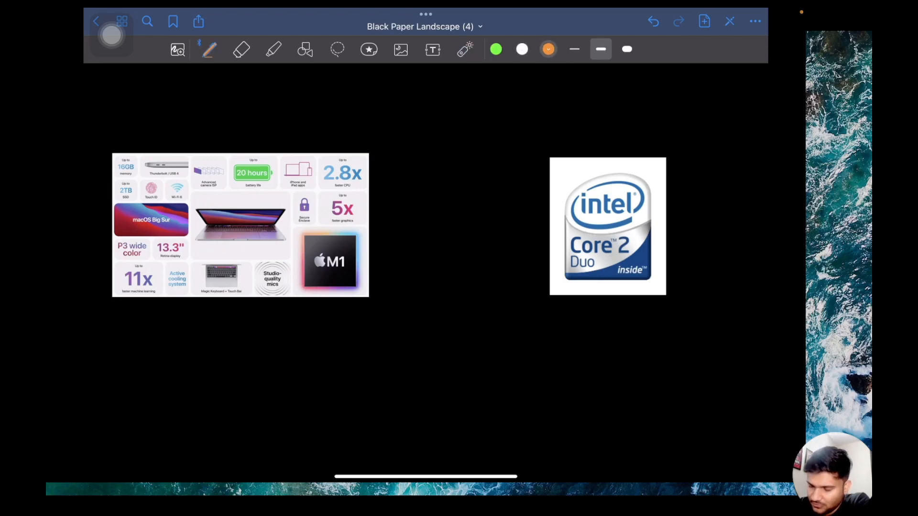
left_click_drag(293, 121, 301, 114)
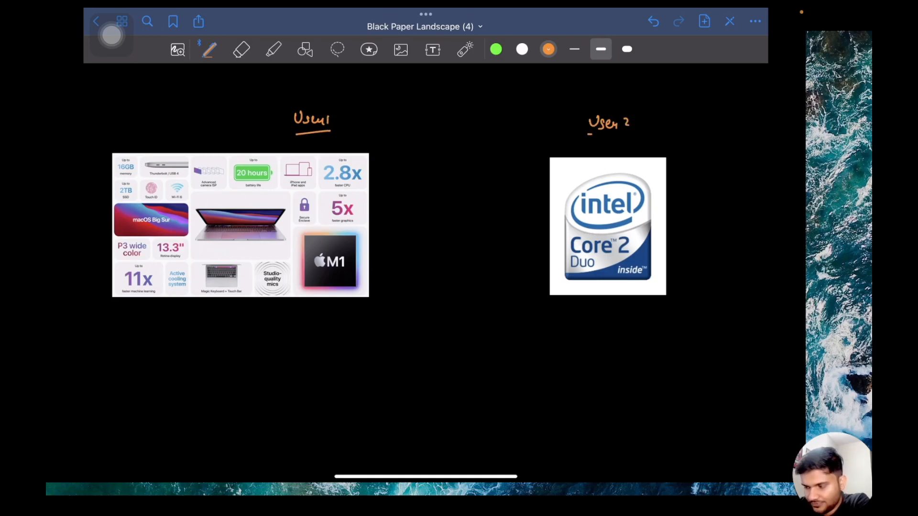
left_click_drag(132, 178, 386, 140)
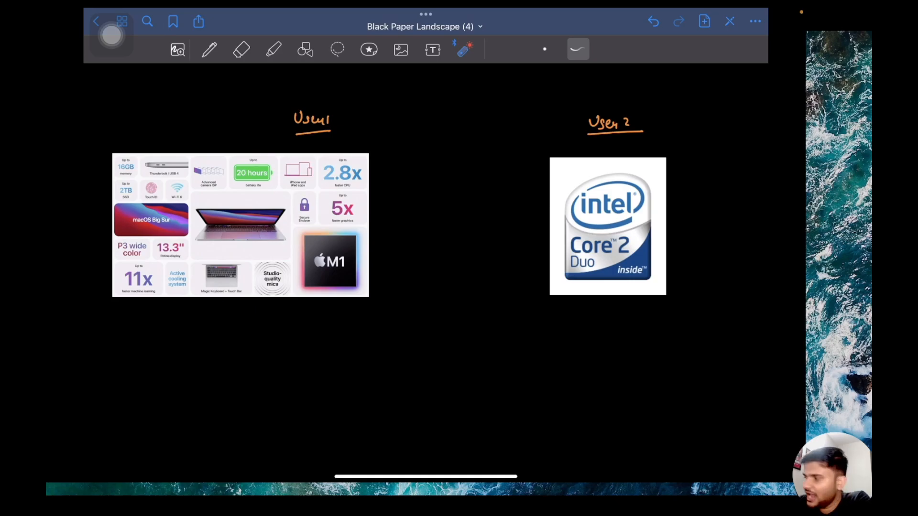
left_click_drag(659, 170, 640, 162)
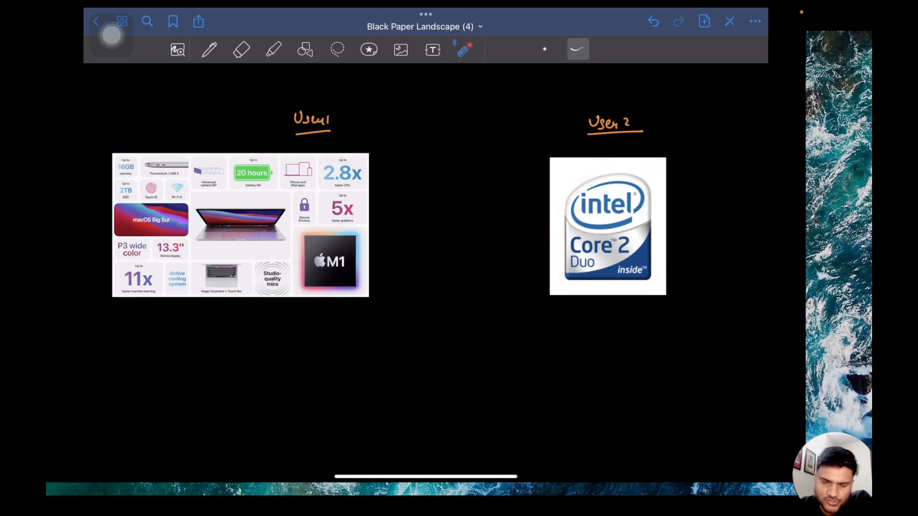
left_click_drag(620, 310, 691, 272)
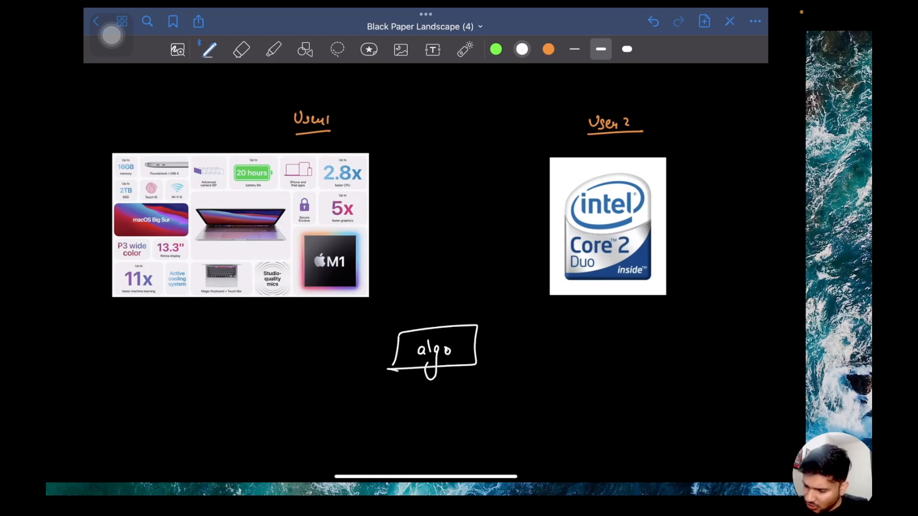
Draw white arrows up to the M1 and Intel images and a downward arrow under the Intel logo
left_click_drag(240, 345, 305, 305)
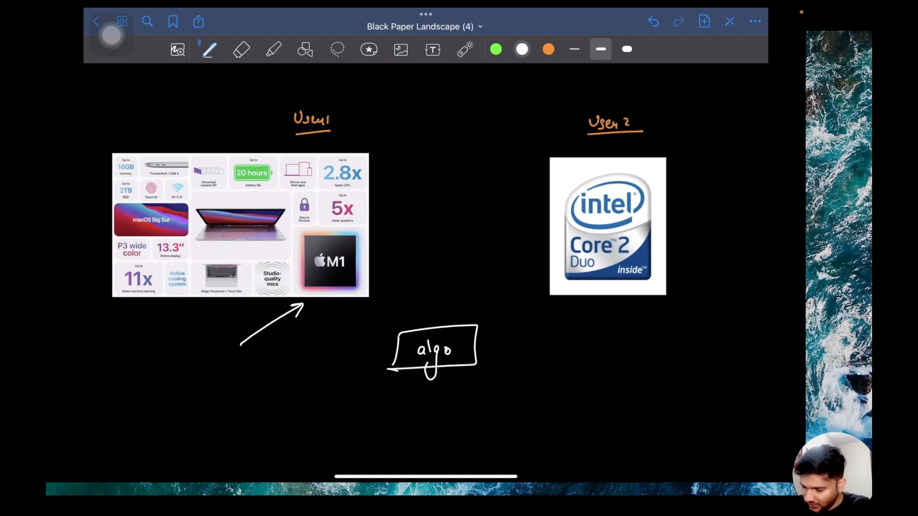
left_click_drag(342, 346, 343, 310)
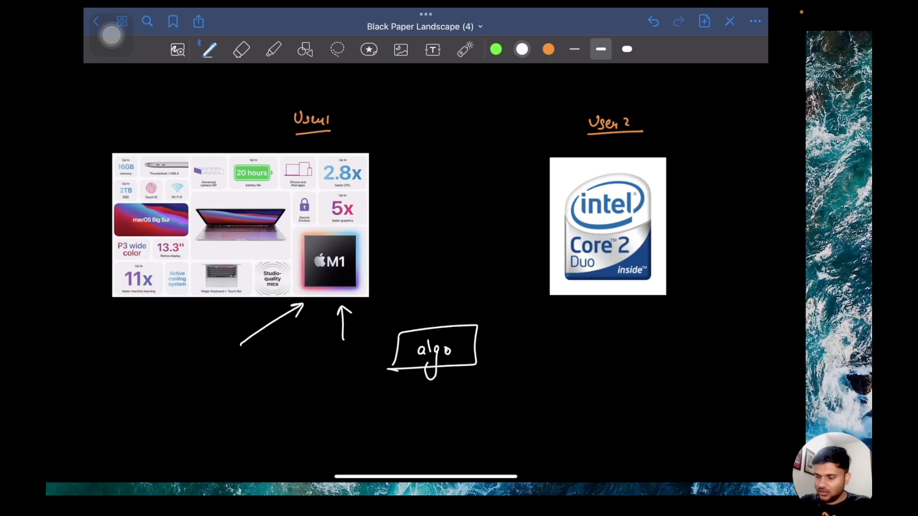
left_click_drag(553, 334, 621, 298)
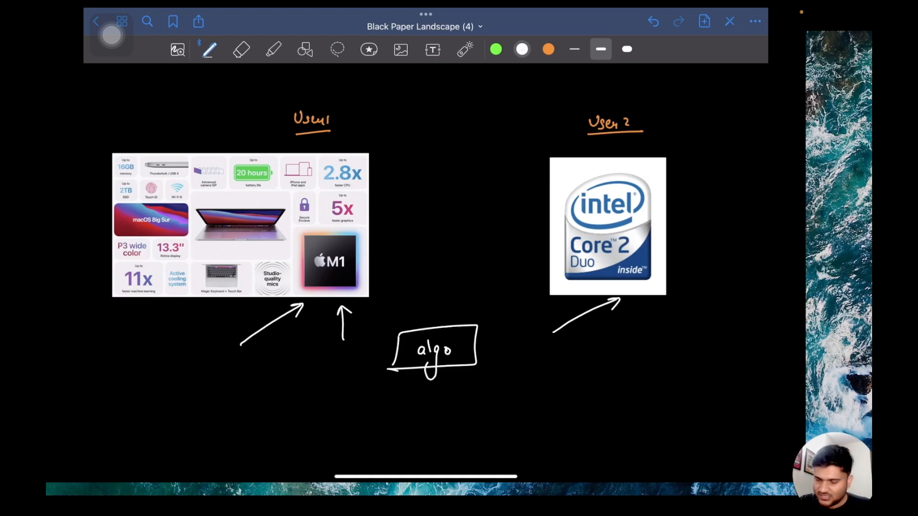
left_click_drag(643, 304, 643, 322)
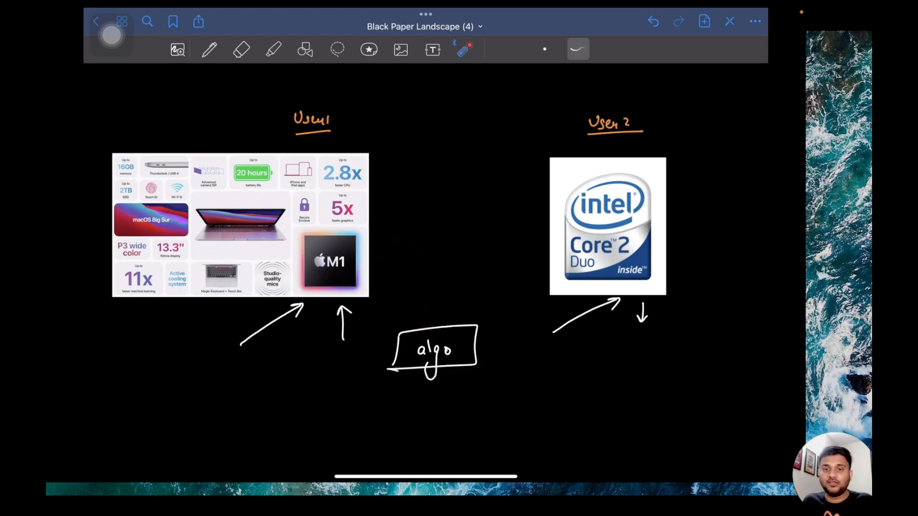
Trace paths from the algo box to each chip with the laser pointer for emphasis
left_click_drag(445, 316, 536, 243)
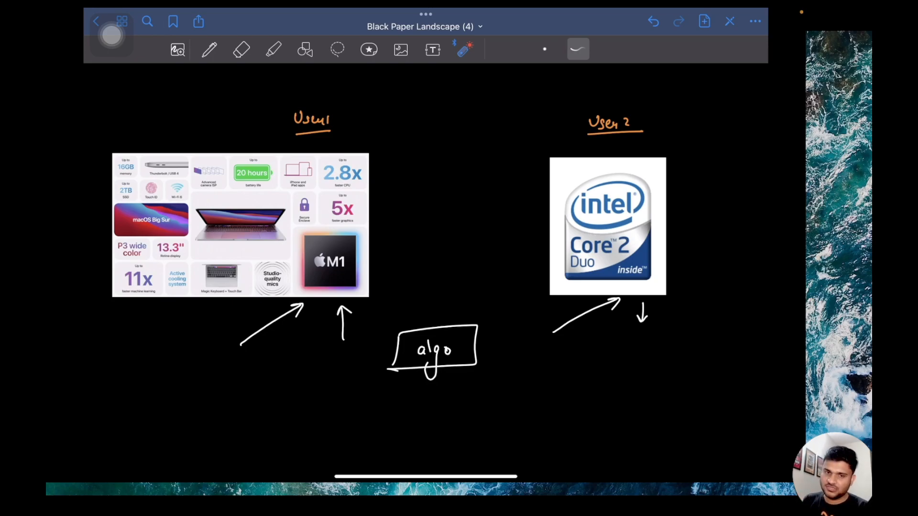
left_click_drag(436, 325, 386, 275)
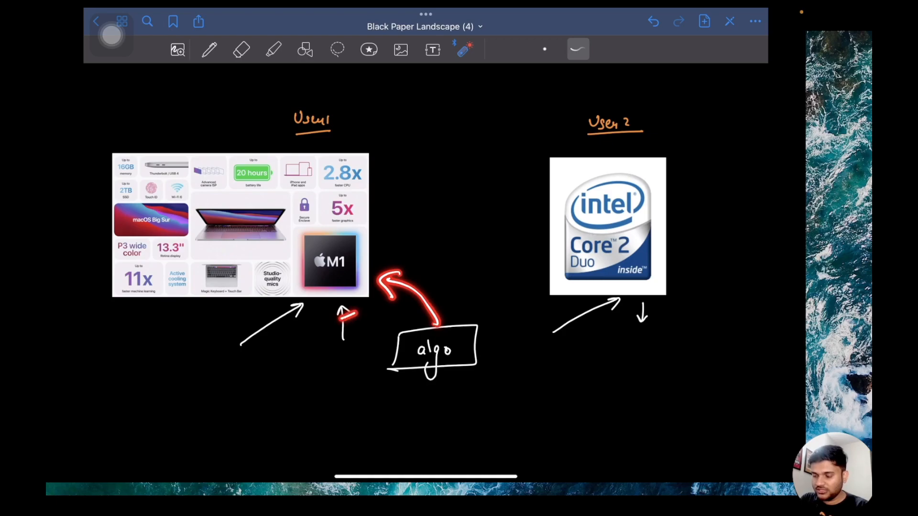
left_click_drag(462, 325, 538, 260)
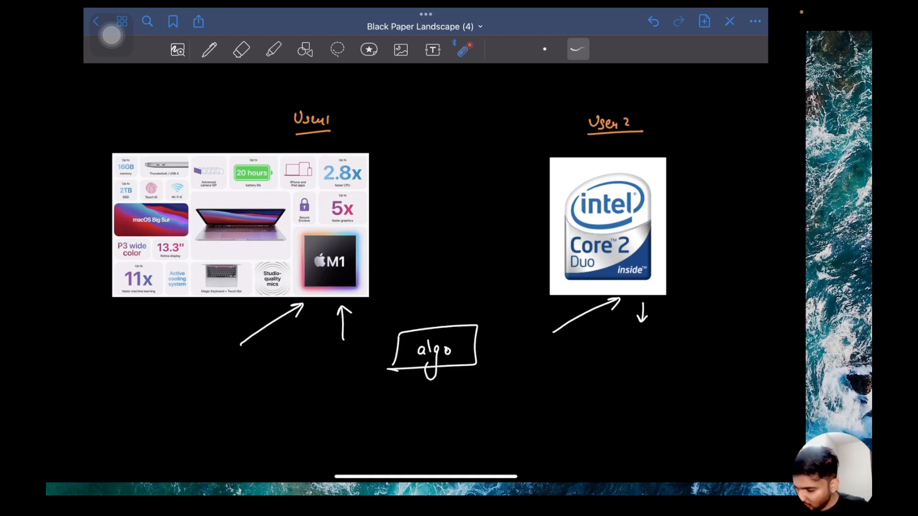
left_click_drag(387, 375, 492, 403)
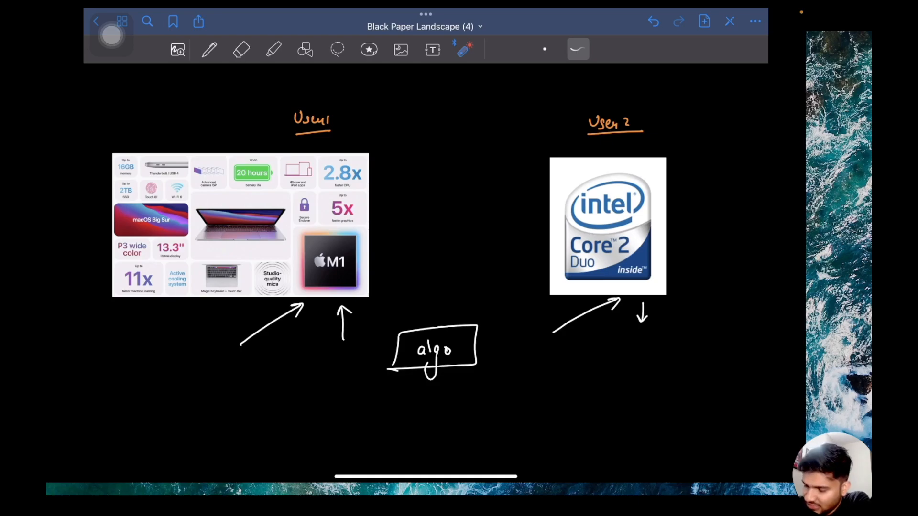
Link an orange Algo box to the M1 image and box a white 100 ms label beneath it
left_click(241, 49)
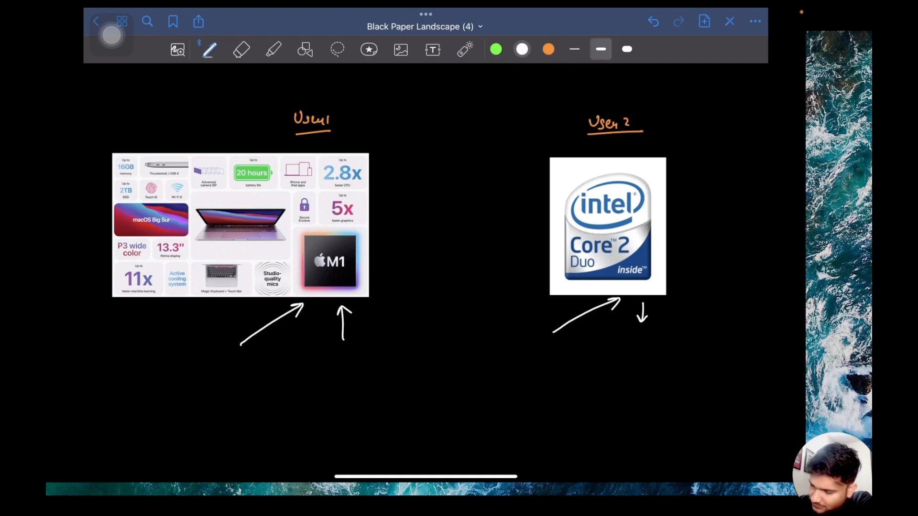
left_click(549, 49)
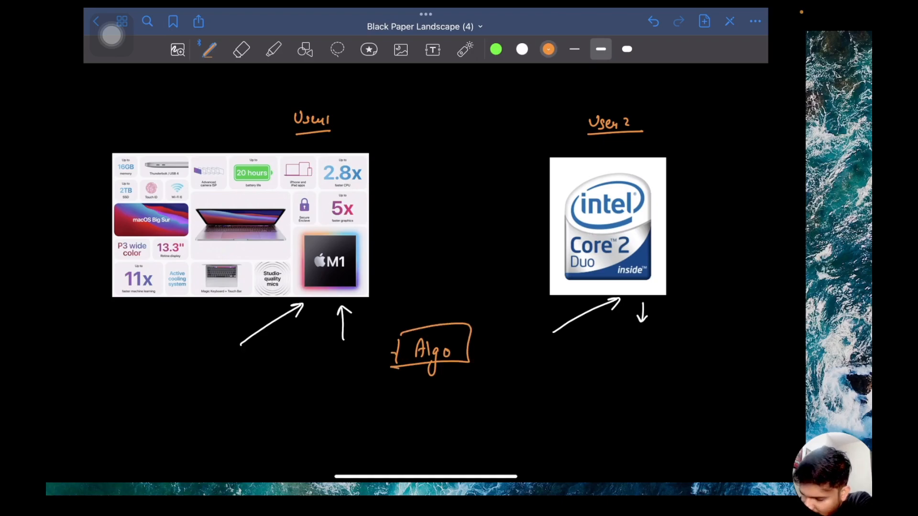
left_click_drag(392, 355, 221, 307)
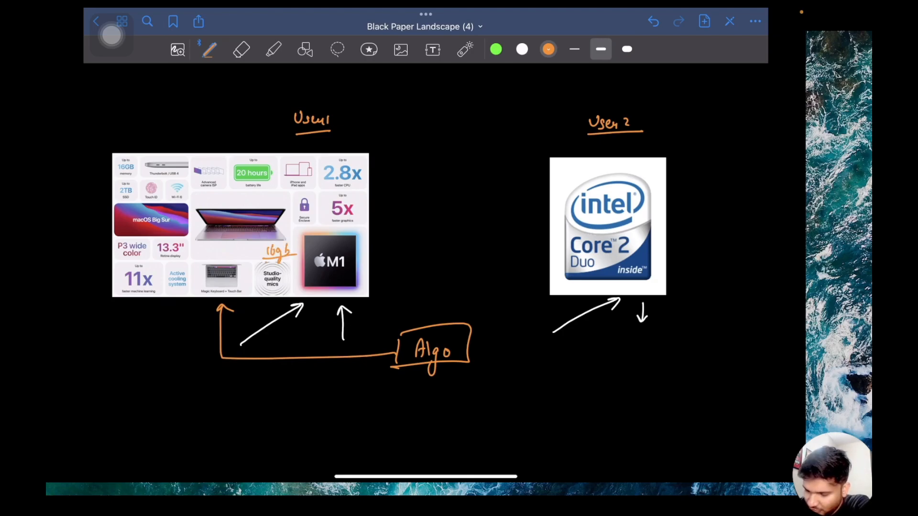
left_click(521, 49)
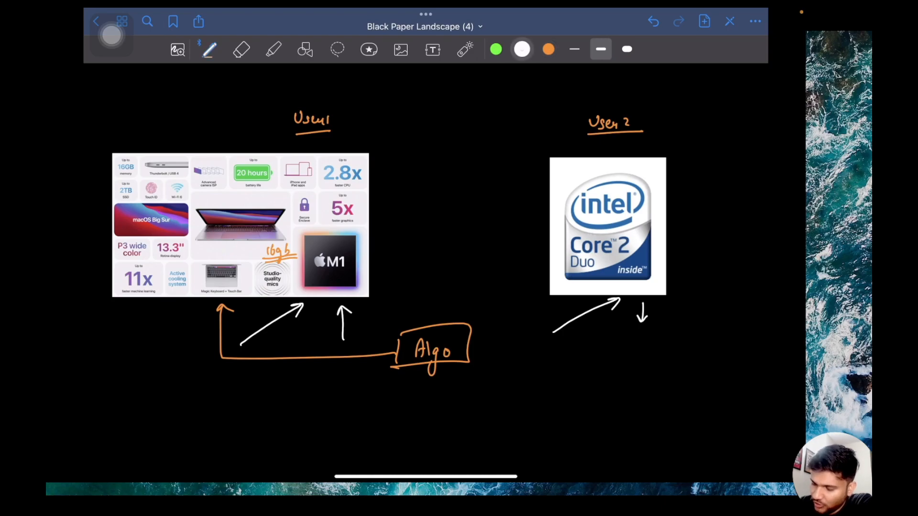
left_click_drag(389, 381, 419, 372)
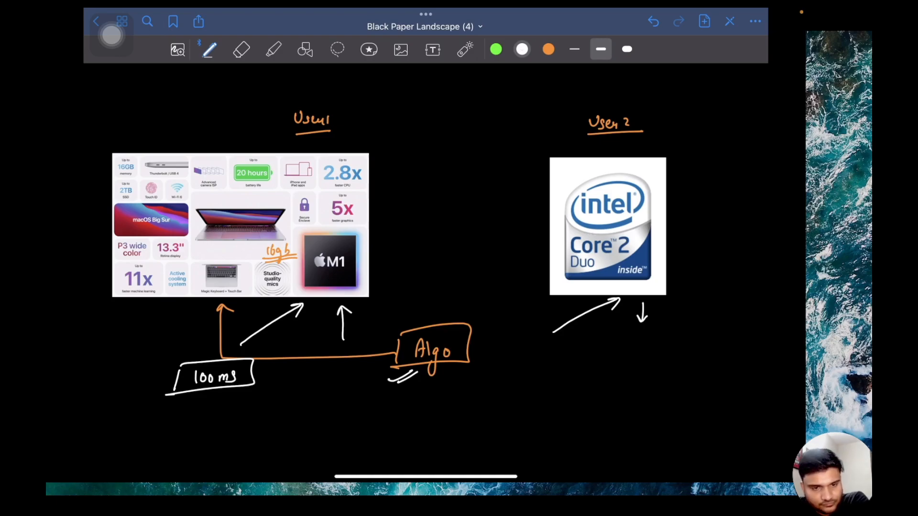
Draw an orange connector from Algo to the Intel image and write 450ms under it
left_click(548, 49)
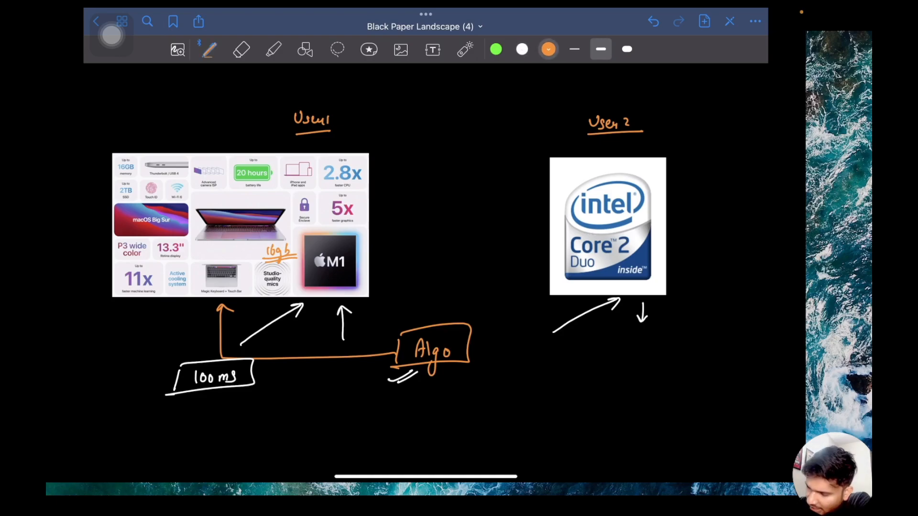
left_click_drag(474, 344, 596, 343)
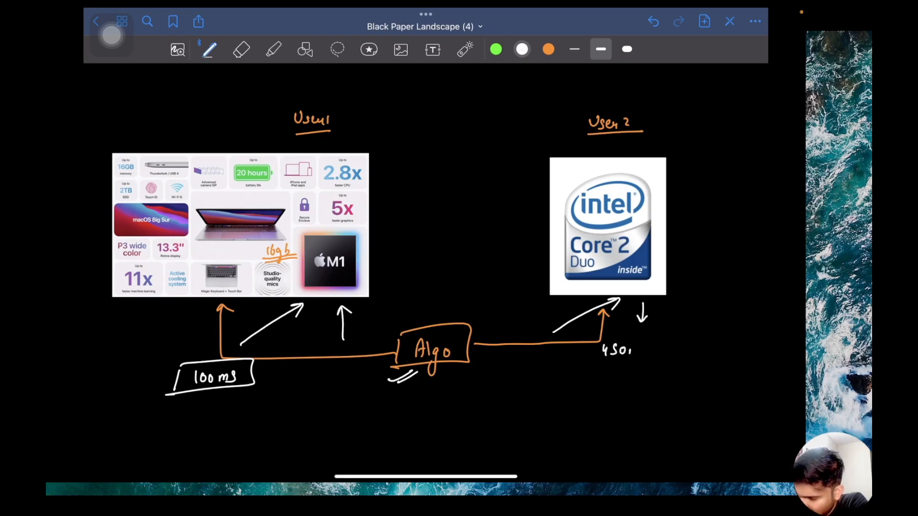
left_click_drag(591, 351, 668, 351)
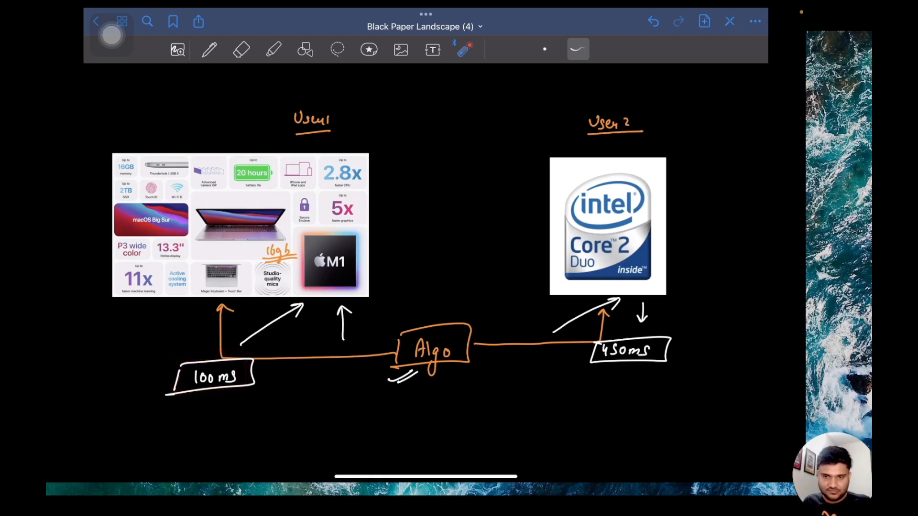
Draw small orange arrows onto the Algo box and circle the 100 ms result with the laser
left_click_drag(480, 348, 604, 298)
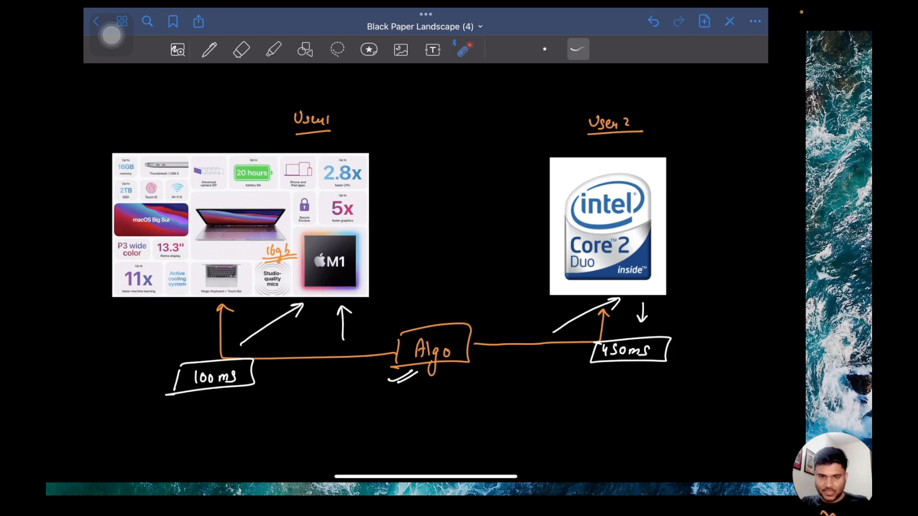
left_click(209, 48)
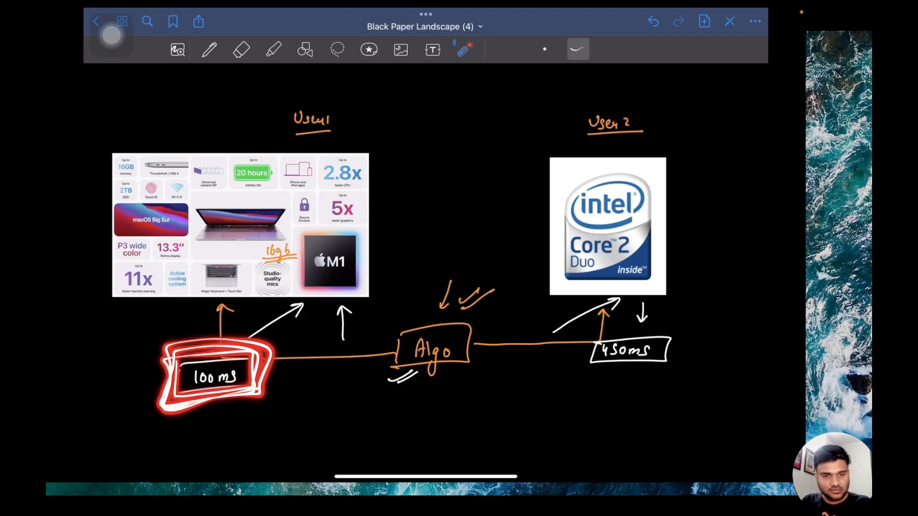
left_click_drag(594, 351, 668, 364)
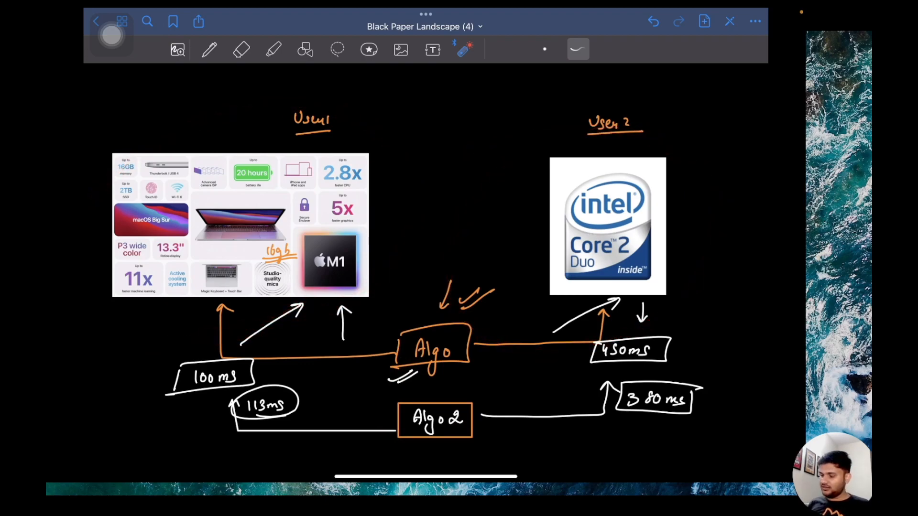
Mark the M1 chip with the laser pointer for emphasis
left_click_drag(328, 309, 398, 281)
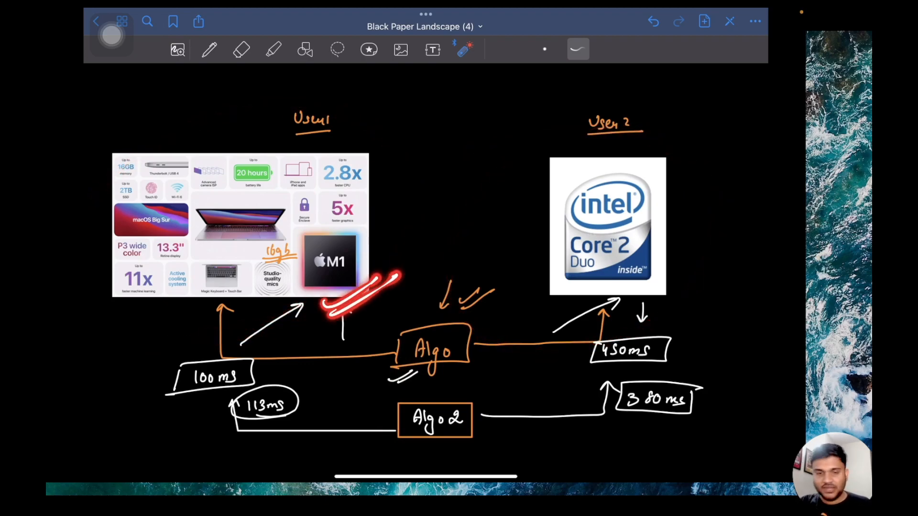